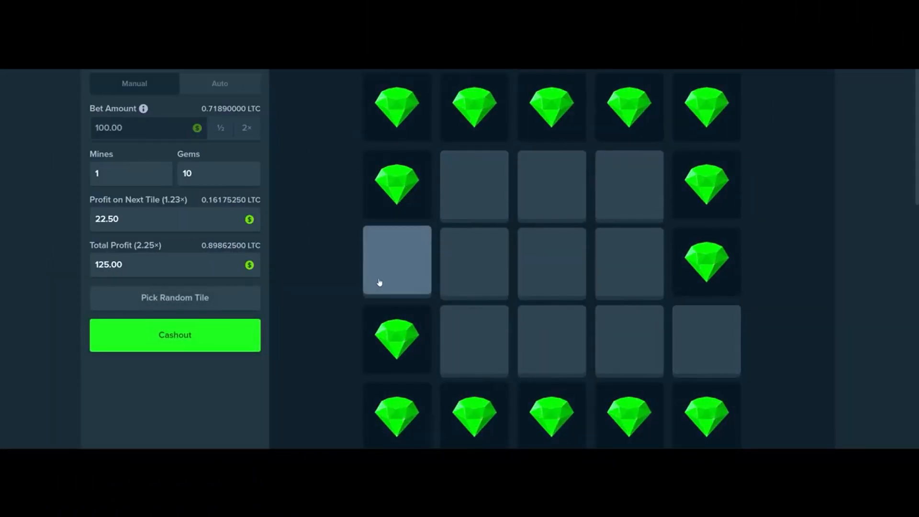
- Reveal gems on the one-mine Mines board until total profit reaches 725.00 at 8.25×
left_click(396, 261)
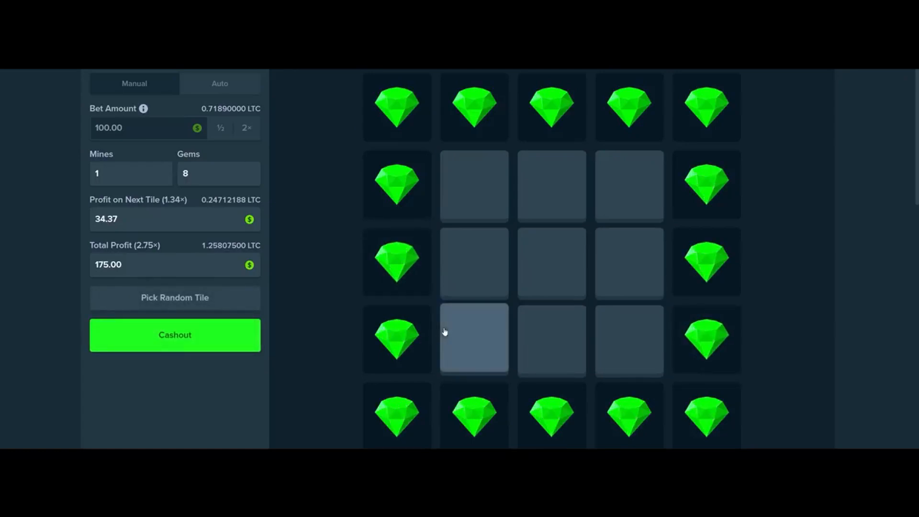
left_click(473, 338)
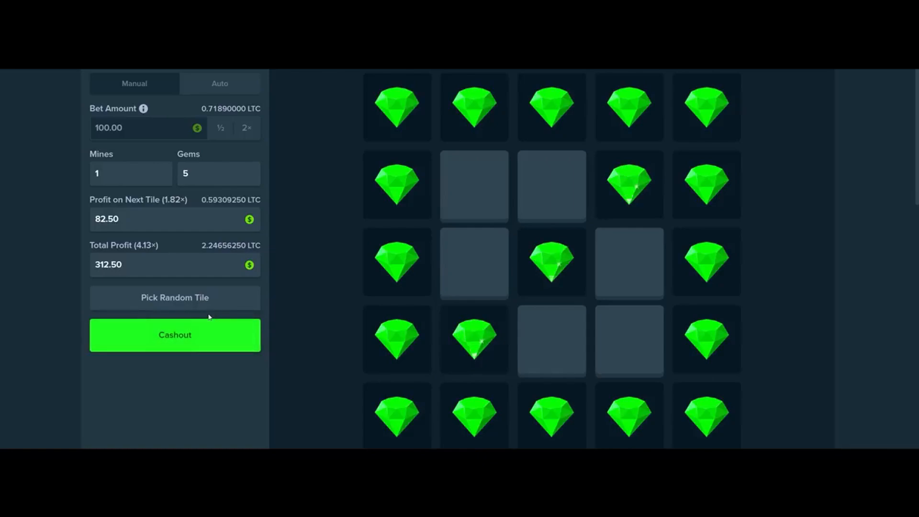
left_click(174, 335)
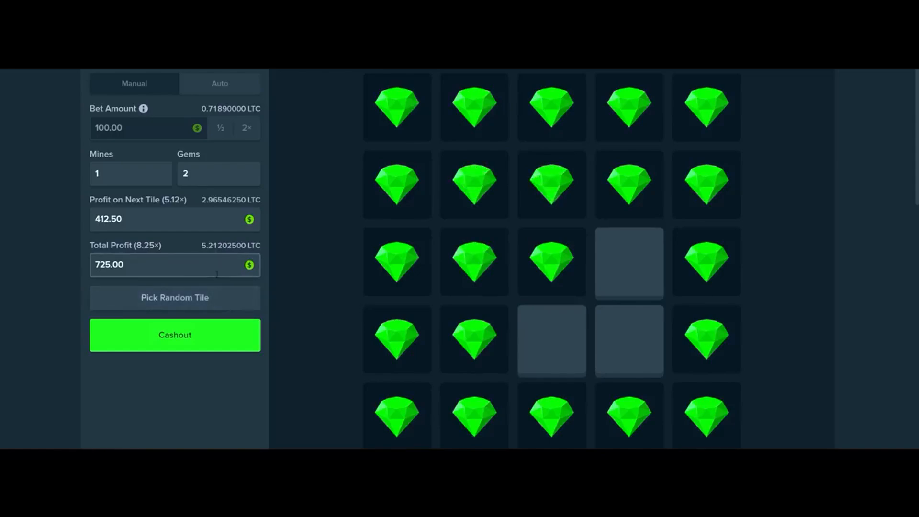
left_click(174, 335)
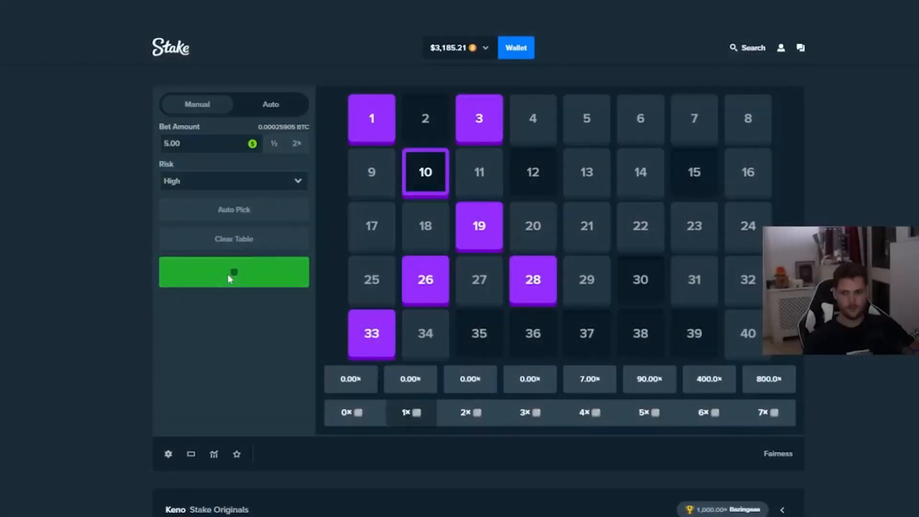
- Bet the high-risk Keno round on the seven picked numbers
left_click(232, 272)
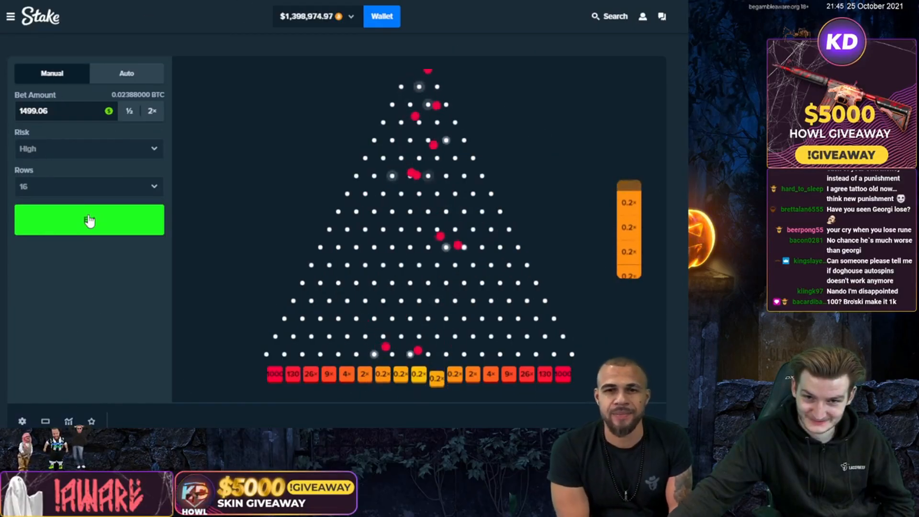
- Drop 1499.06 high-risk 16-row Plinko balls until one lands in the 1000× slot
left_click(90, 220)
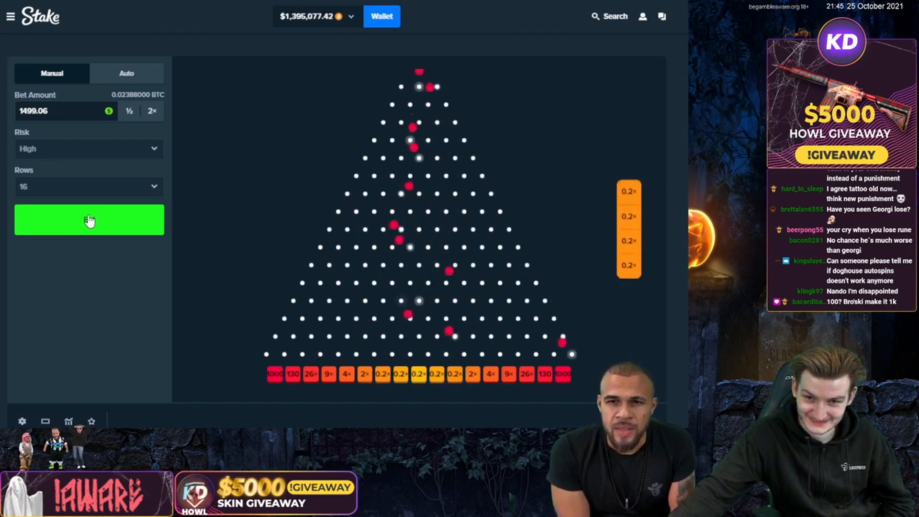
left_click(89, 220)
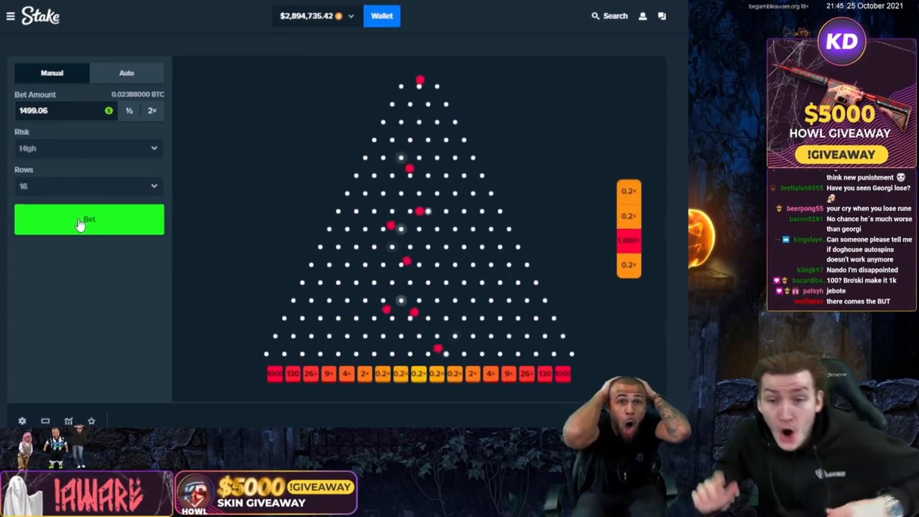
left_click(89, 220)
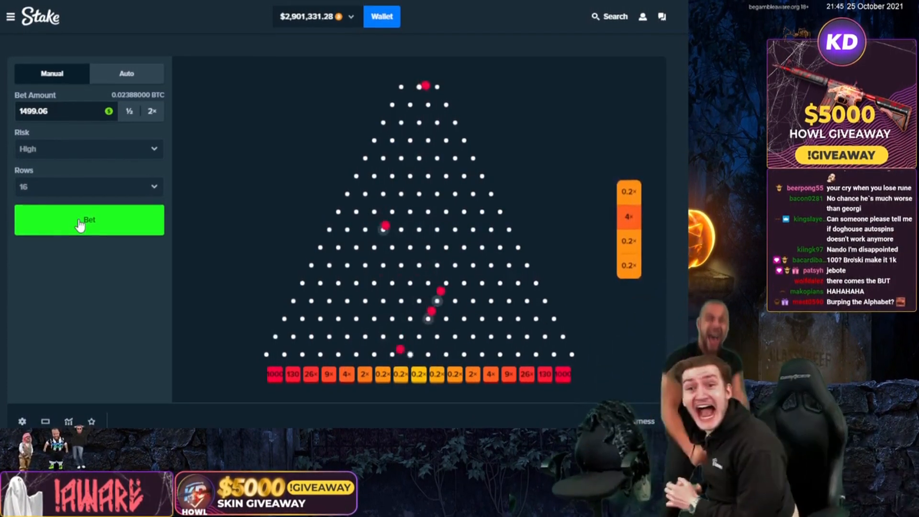
left_click(89, 220)
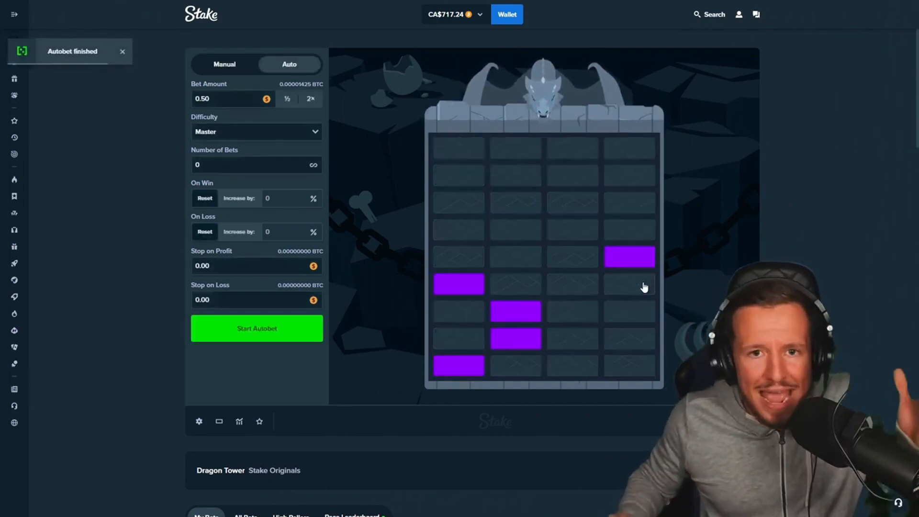
- Let the Dragon Tower Master-difficulty autobet run to 'Autobet finished'
scroll("down", 3)
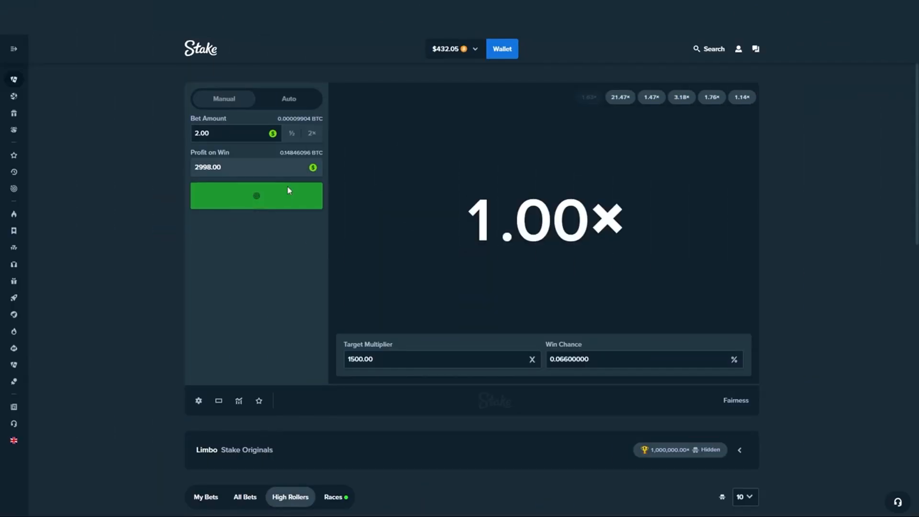
- Bet 2.00 Limbo rounds at a 1500× target until one lands 1645.96×
left_click(257, 195)
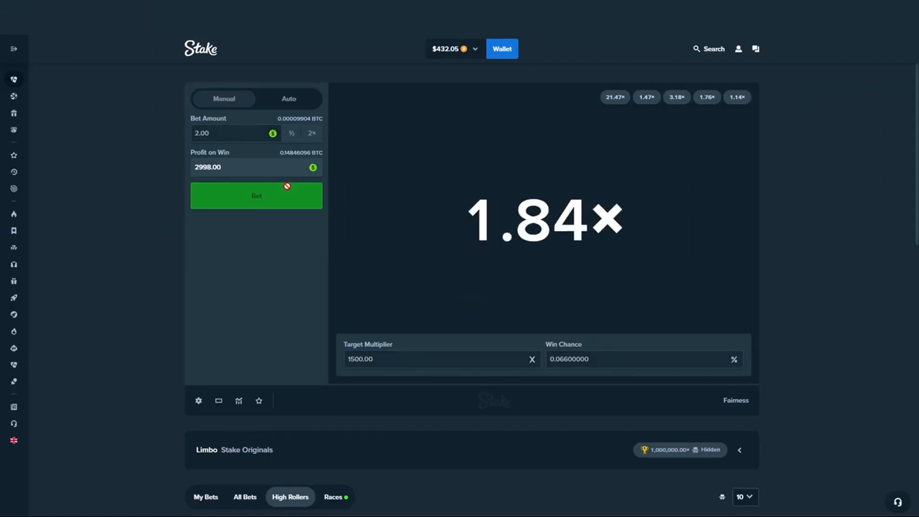
left_click(256, 195)
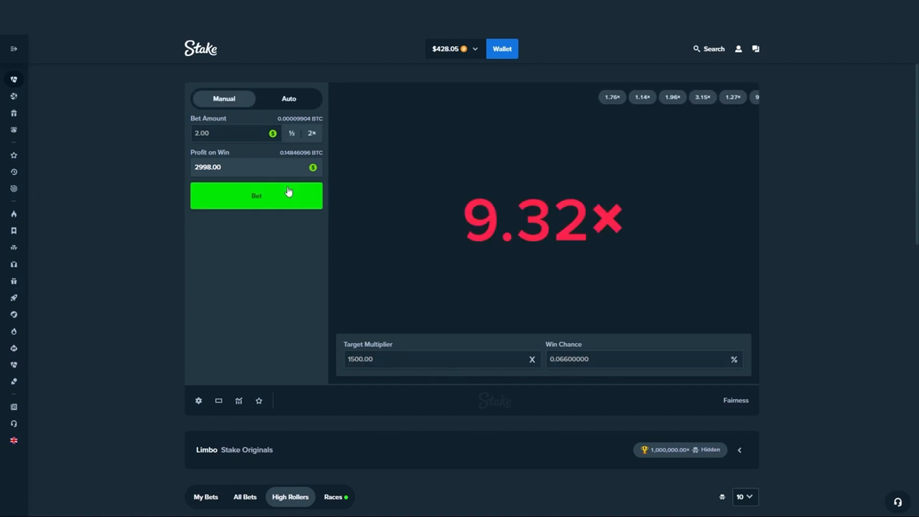
left_click(256, 195)
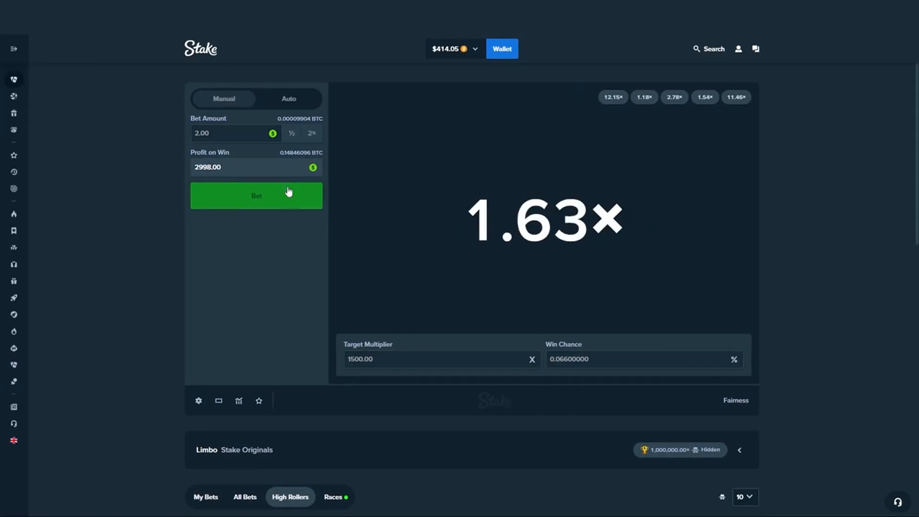
left_click(256, 195)
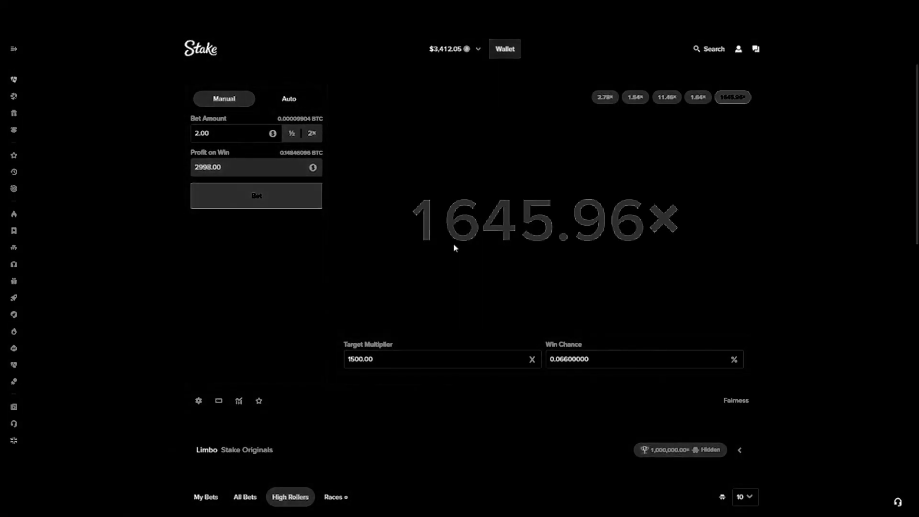